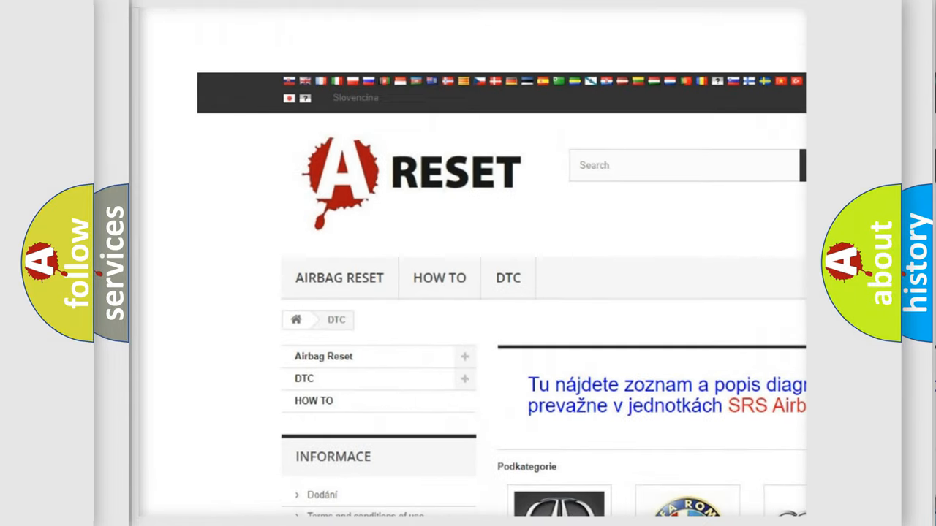
Step: Browse the DTC brand grid and open the Pontiac trouble code list, scanning its entries
{"action": "scroll", "scroll_direction": "down", "scroll_amount": 3}
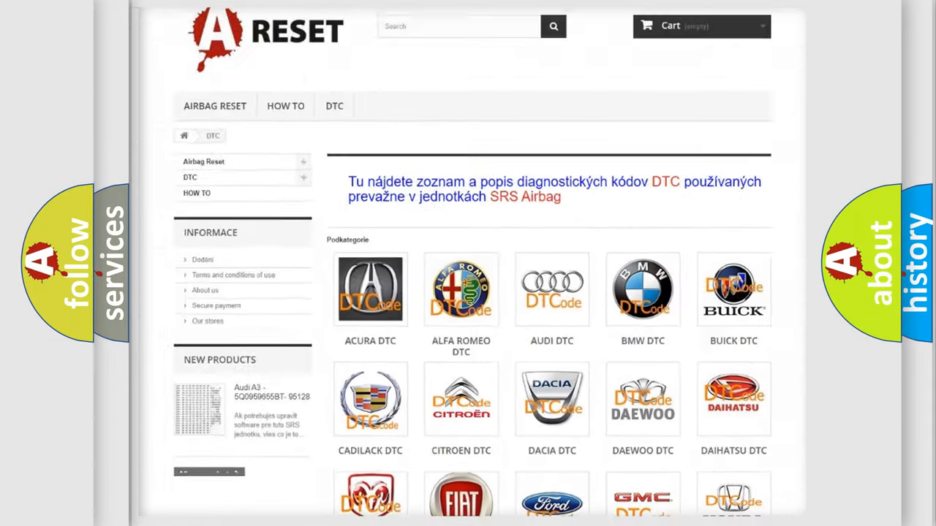
{"action": "scroll", "scroll_direction": "down", "scroll_amount": 3}
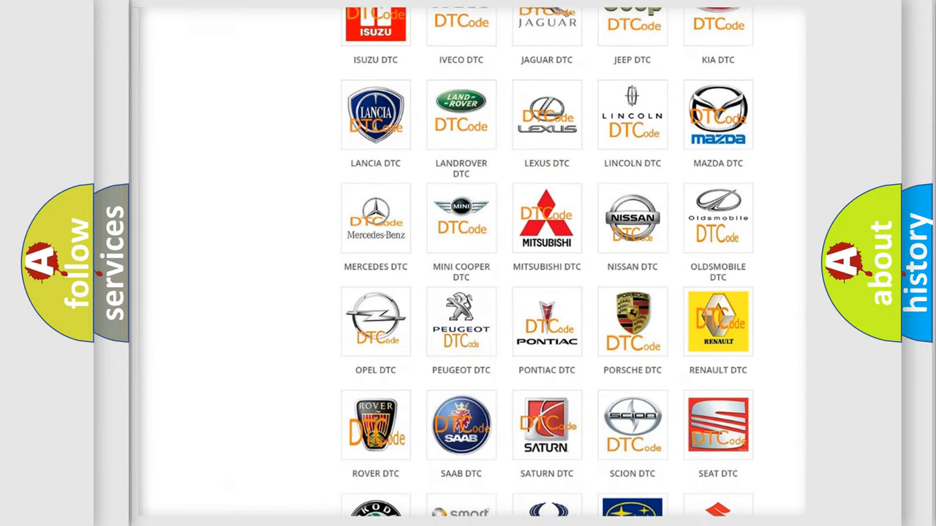
{"action": "scroll", "scroll_direction": "up", "scroll_amount": 3}
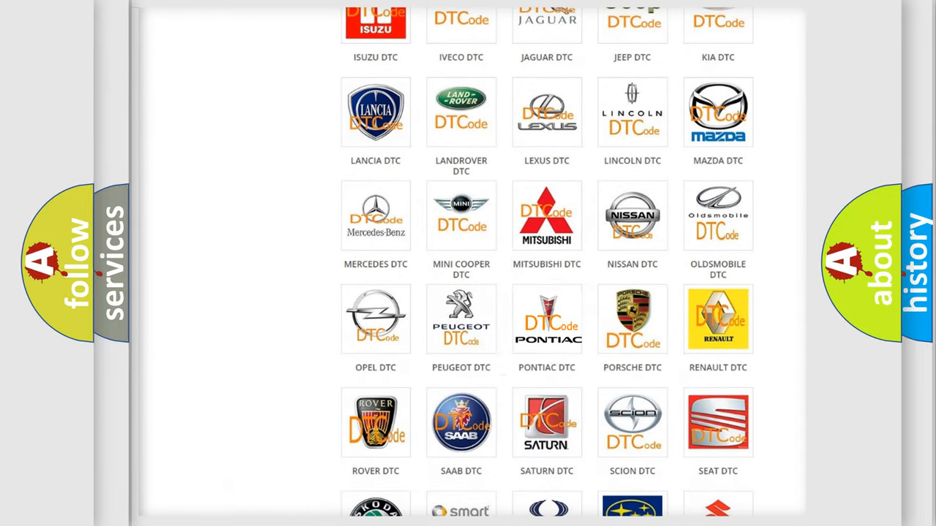
{"action": "left_click", "coordinate": [547, 319]}
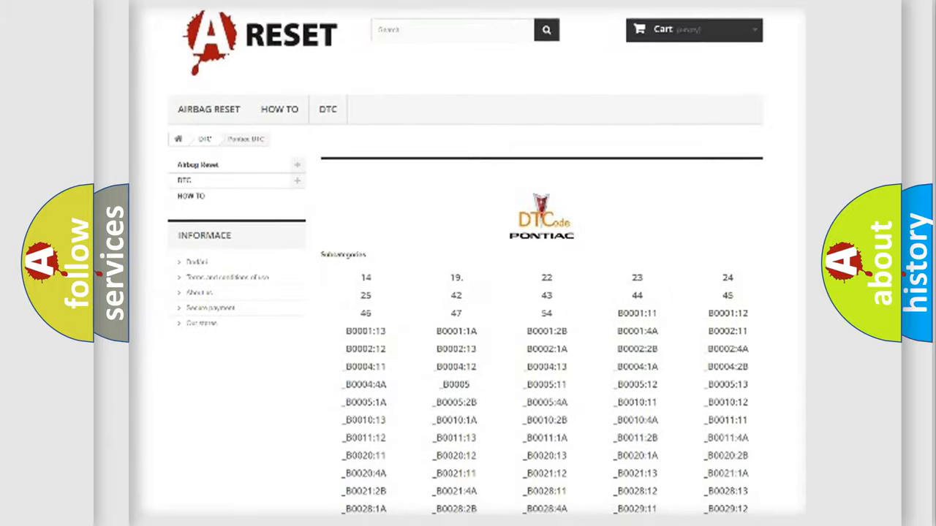
{"action": "scroll", "scroll_direction": "down", "scroll_amount": 3}
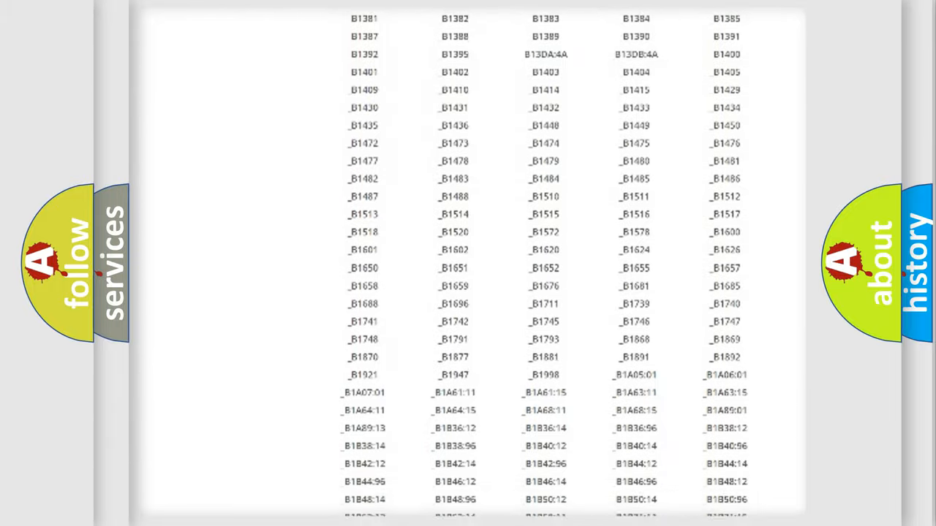
{"action": "scroll", "scroll_direction": "up", "scroll_amount": 3}
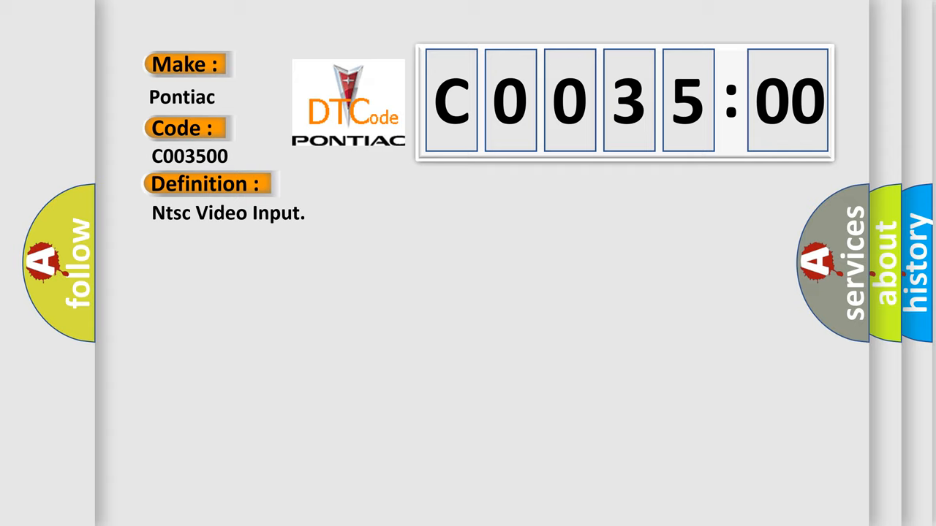
Step: Let the Pontiac C0035:00 slide reveal its NTSC video input definition and camera circuit description
{"action": "left_click", "coordinate": [380, 184]}
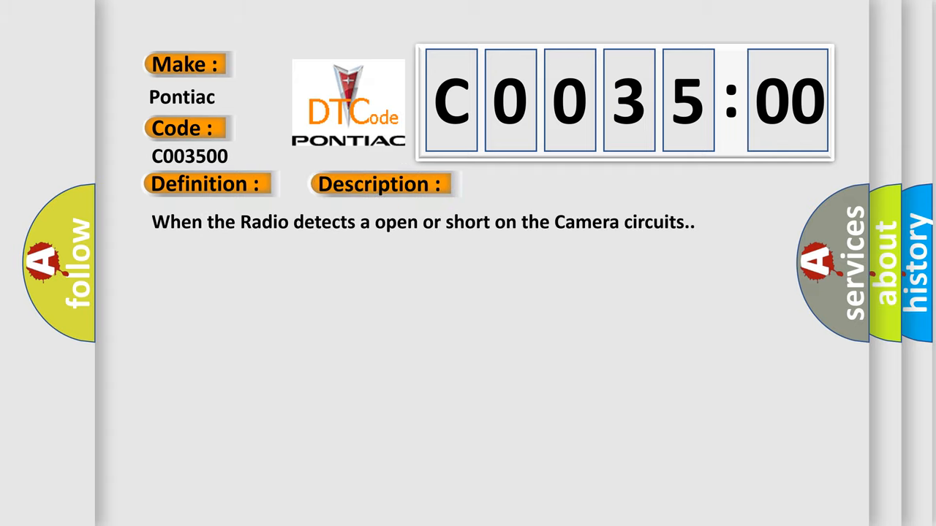